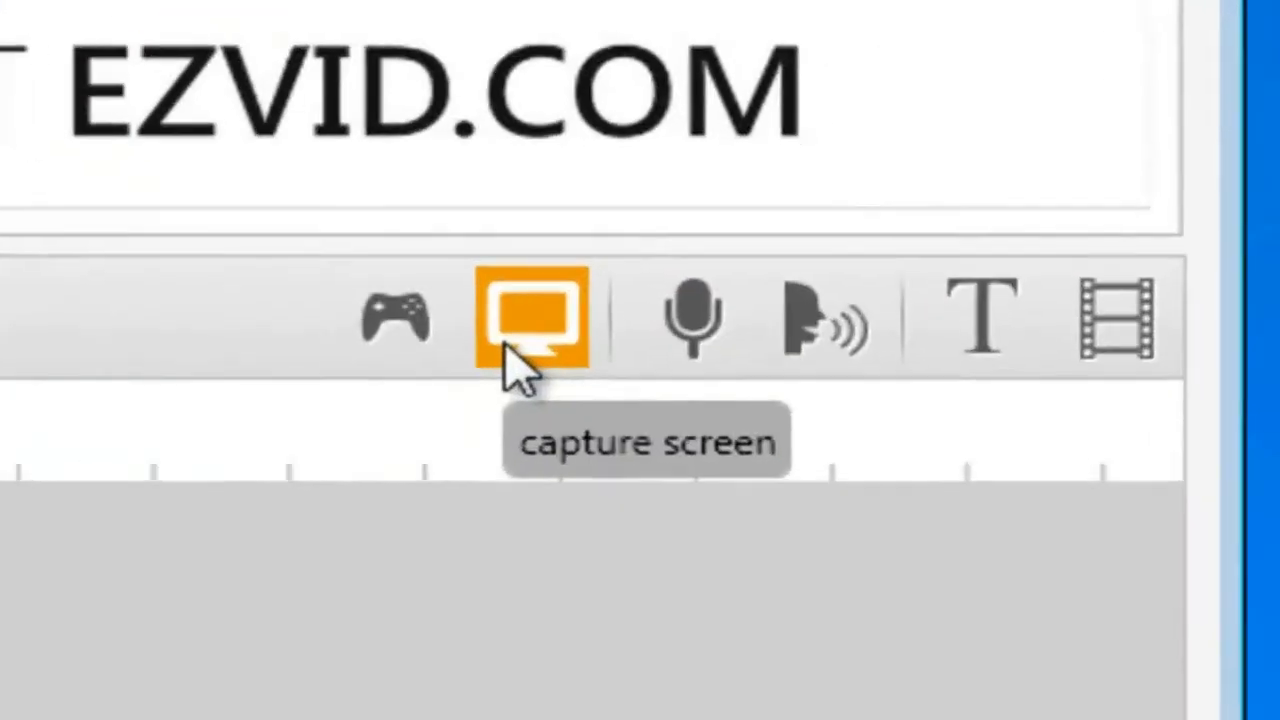
Start Ezvid's screen capture so the browser game gets recorded
click(536, 318)
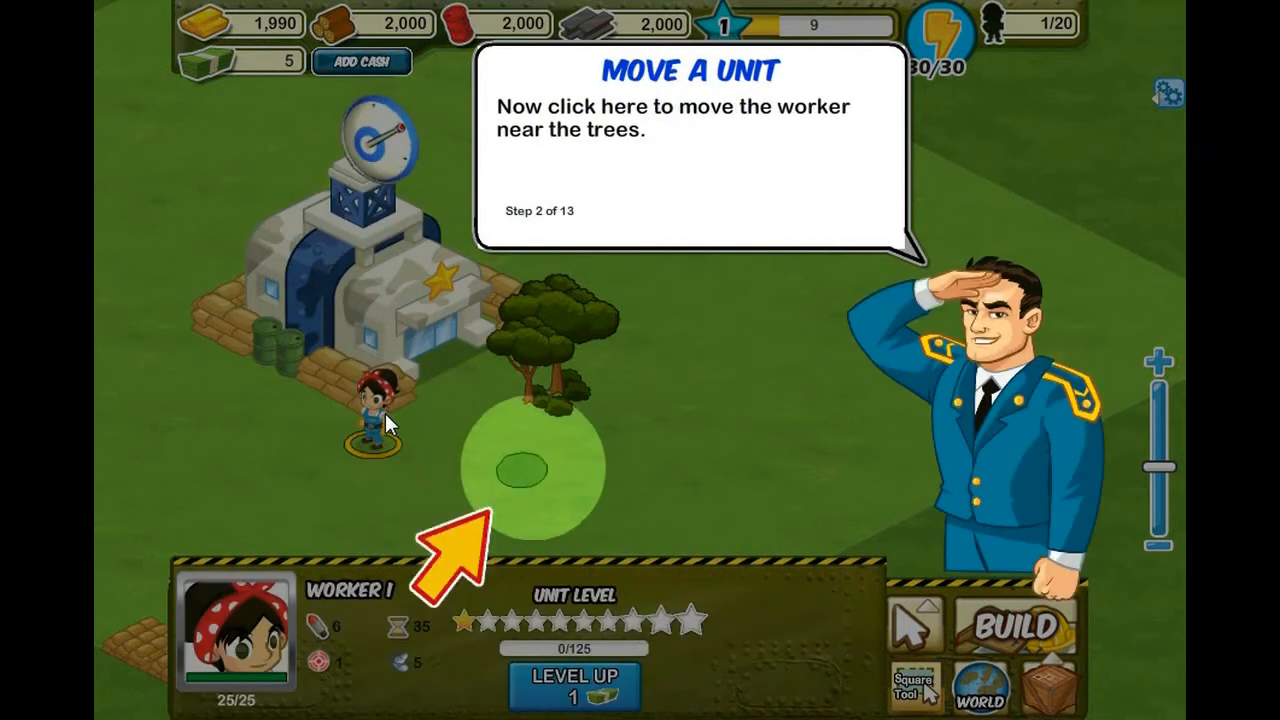
Move the worker near the trees, then choose Academy I from the building catalog
click(524, 468)
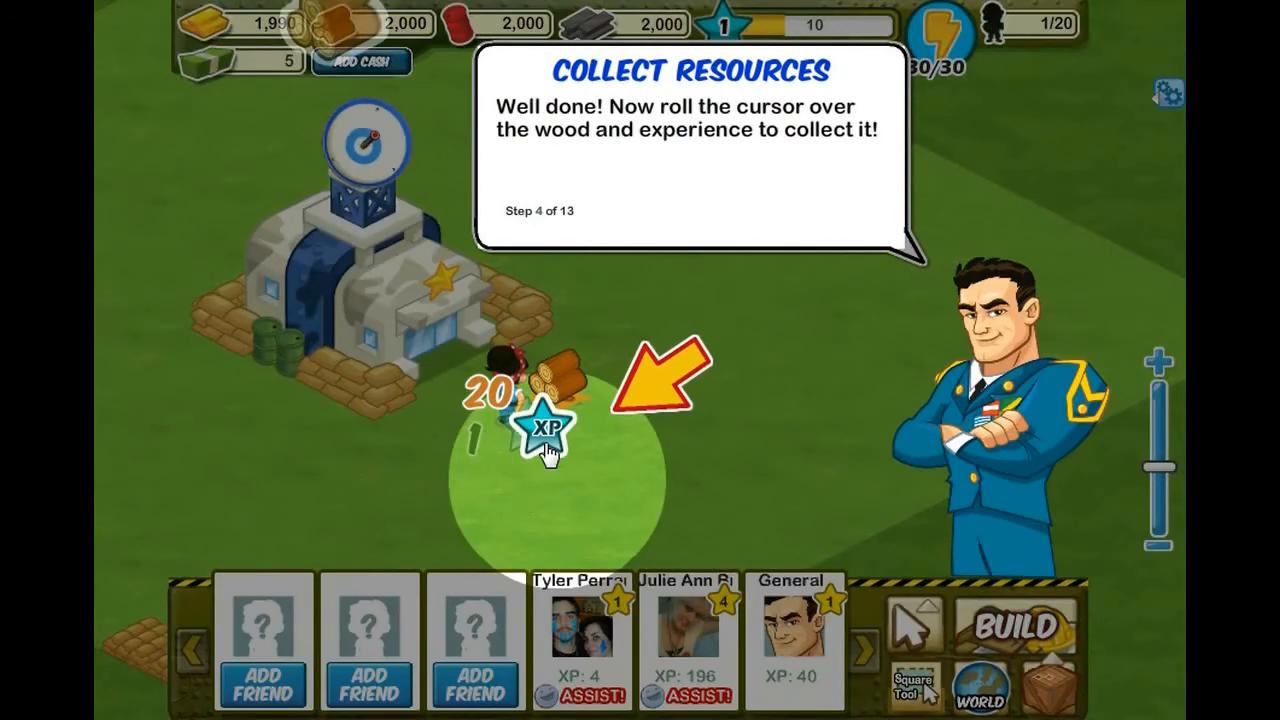
click(1016, 624)
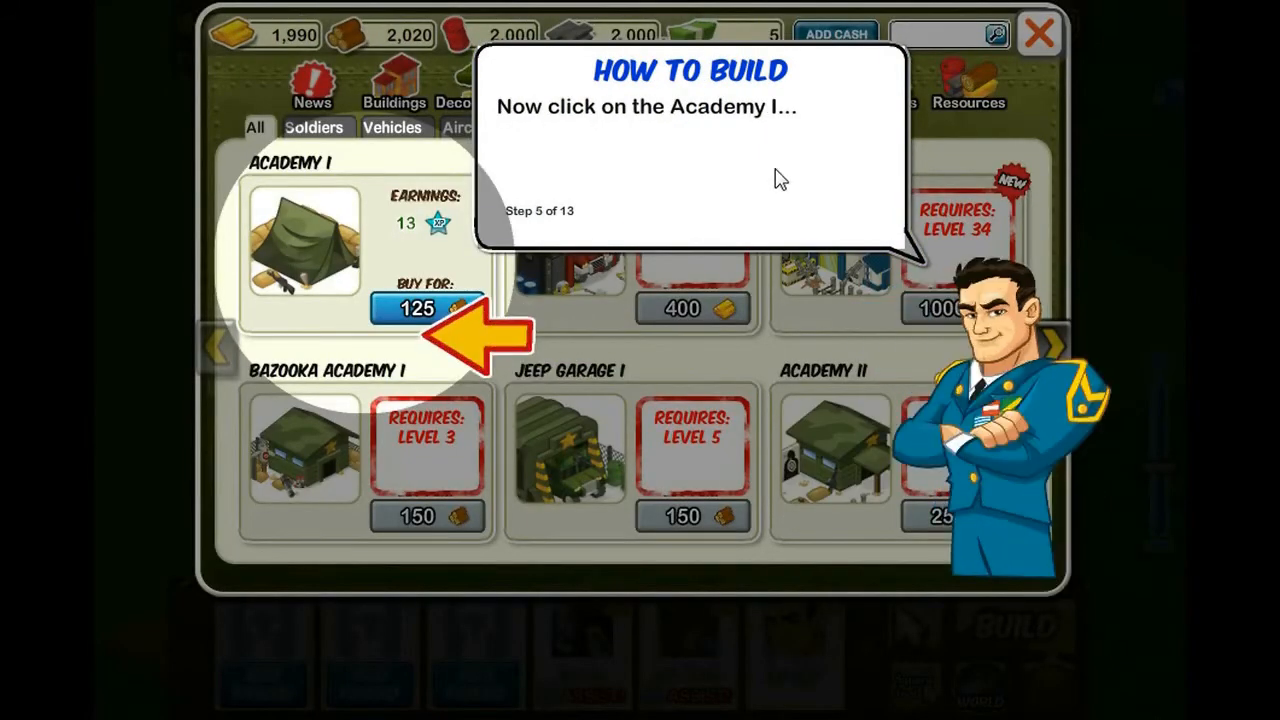
click(304, 240)
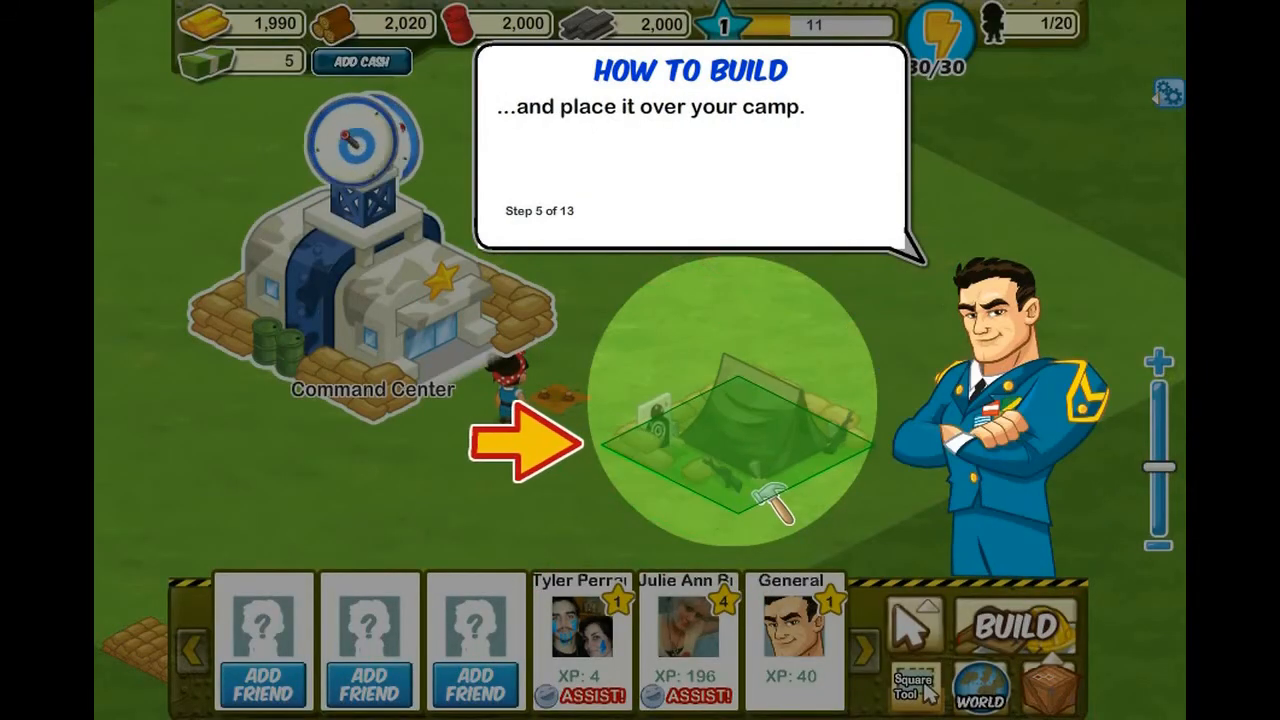
Place Academy I on the camp ground, finish its construction and start soldier training
click(736, 420)
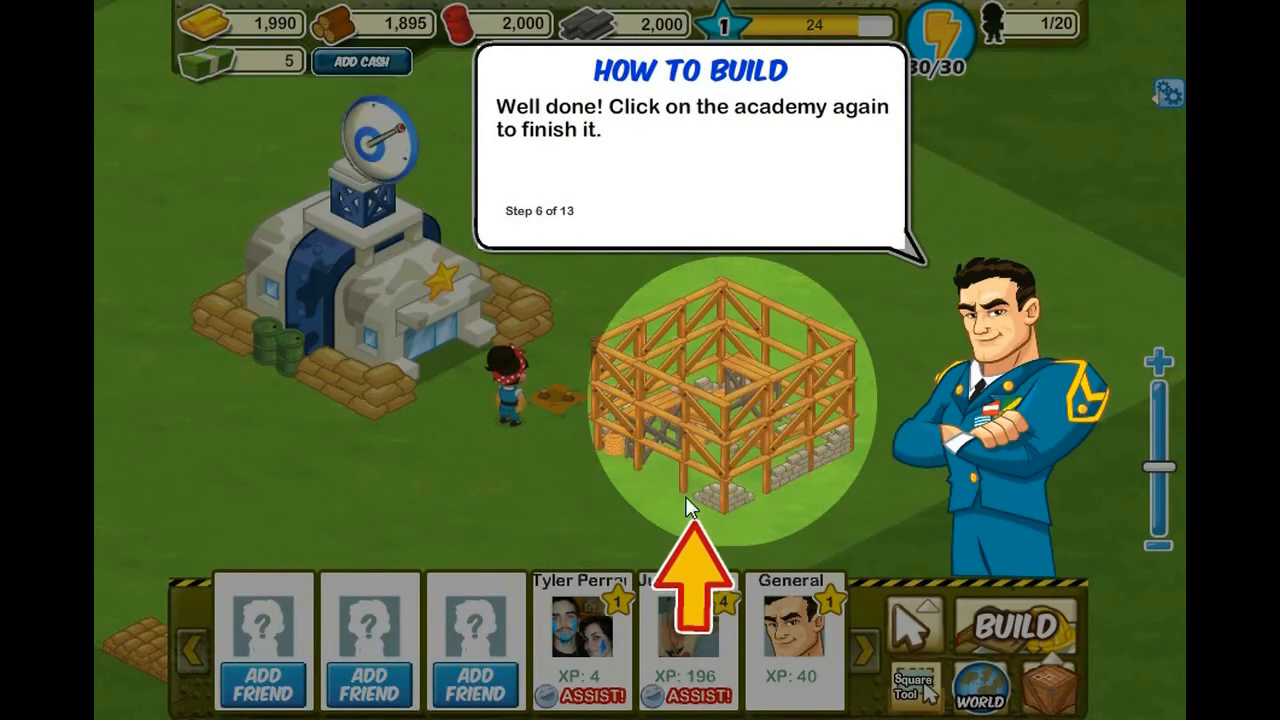
click(730, 410)
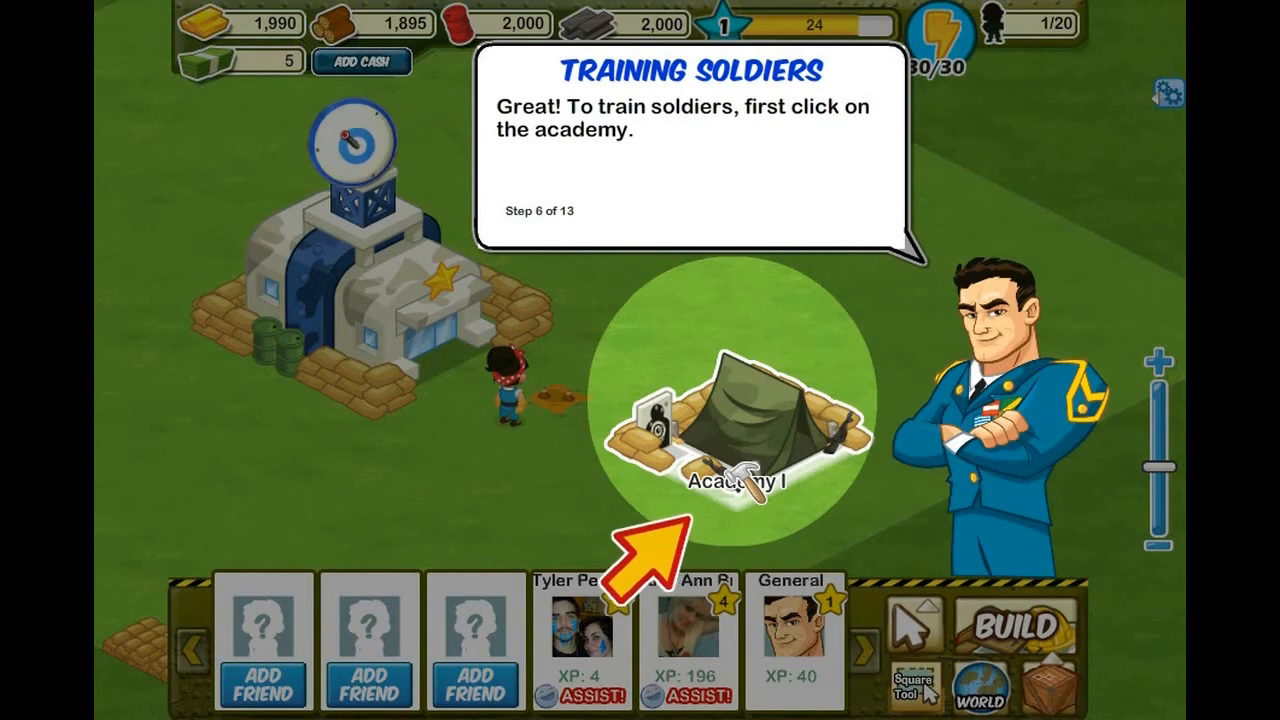
click(744, 430)
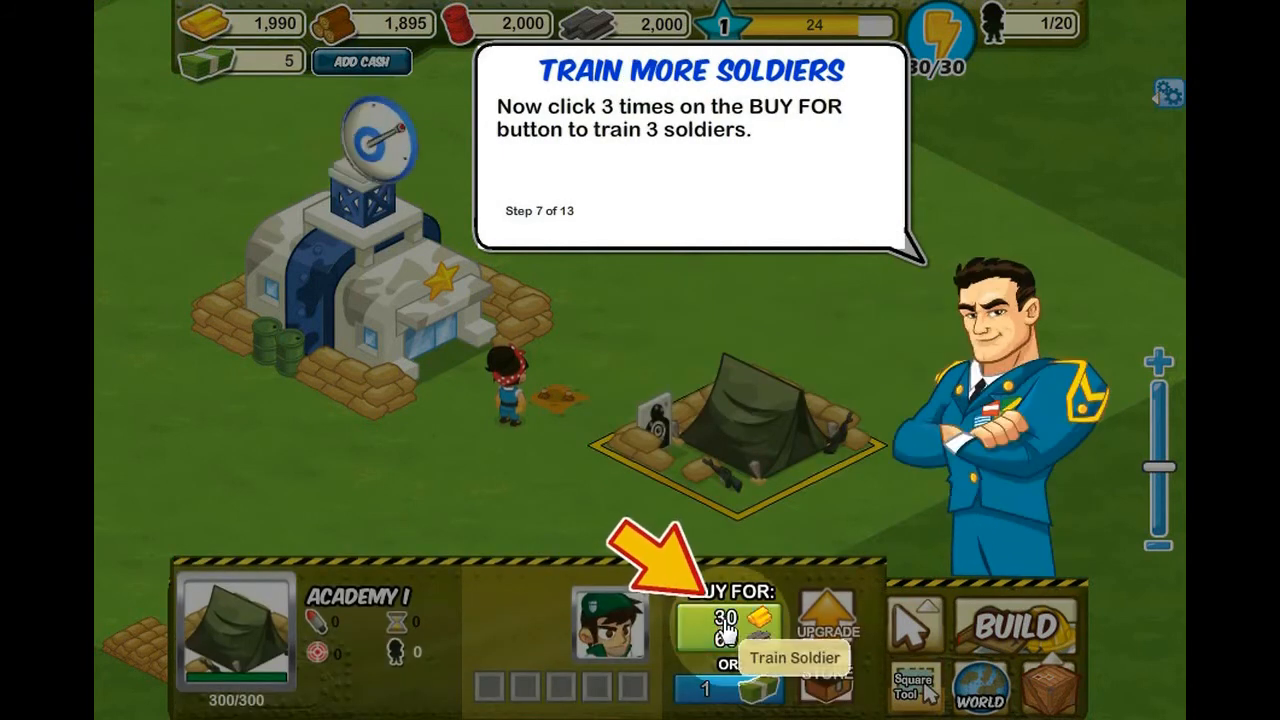